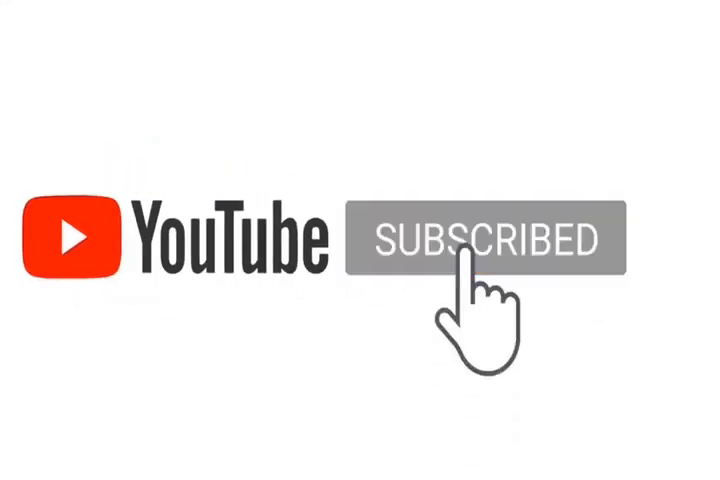
click(482, 240)
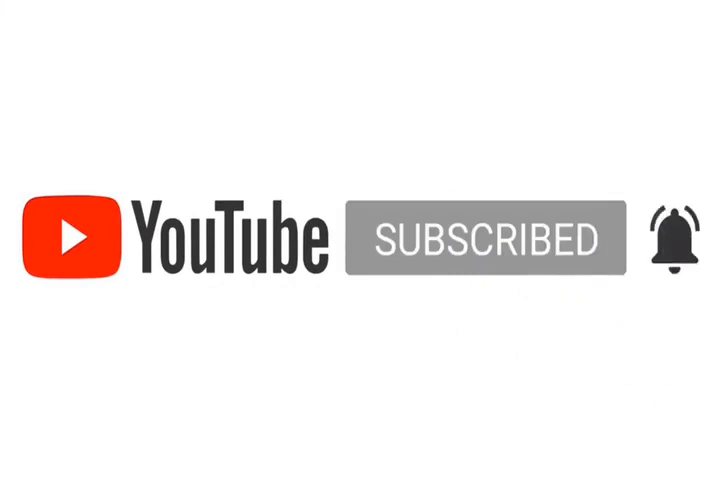